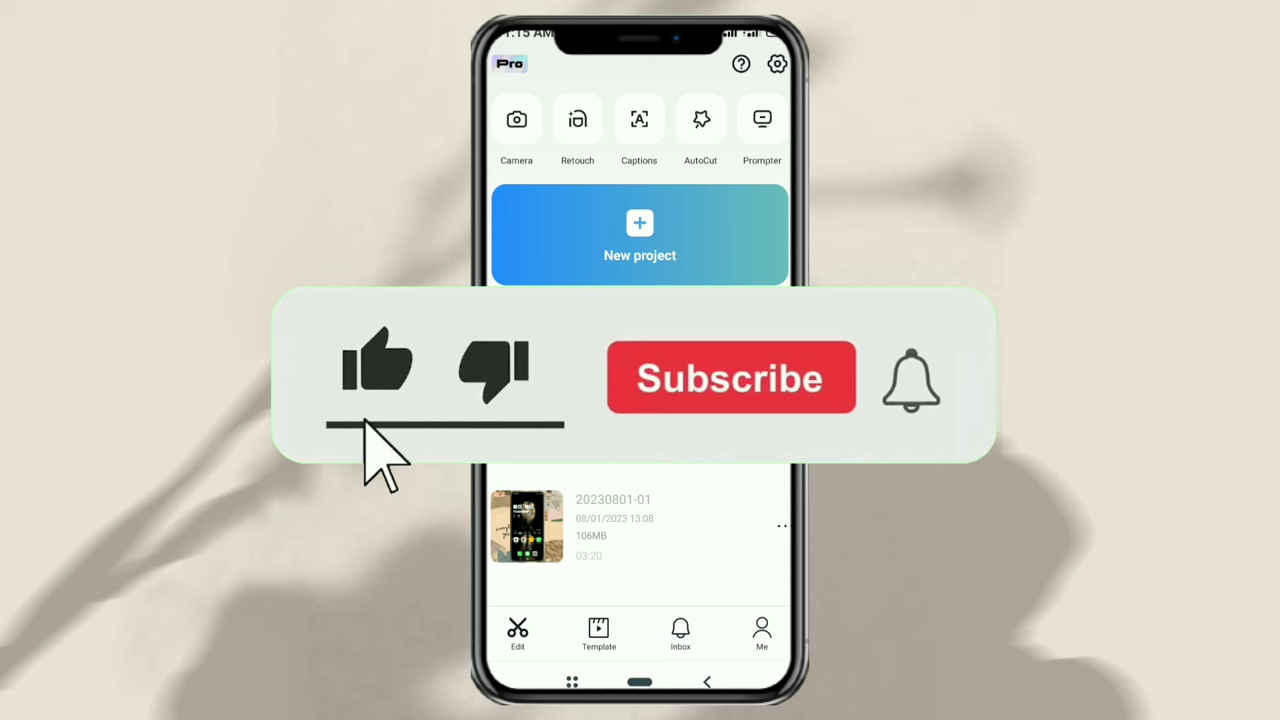
- Create a new project from the 20-second cat video
{"action": "left_click", "coordinate": [730, 378]}
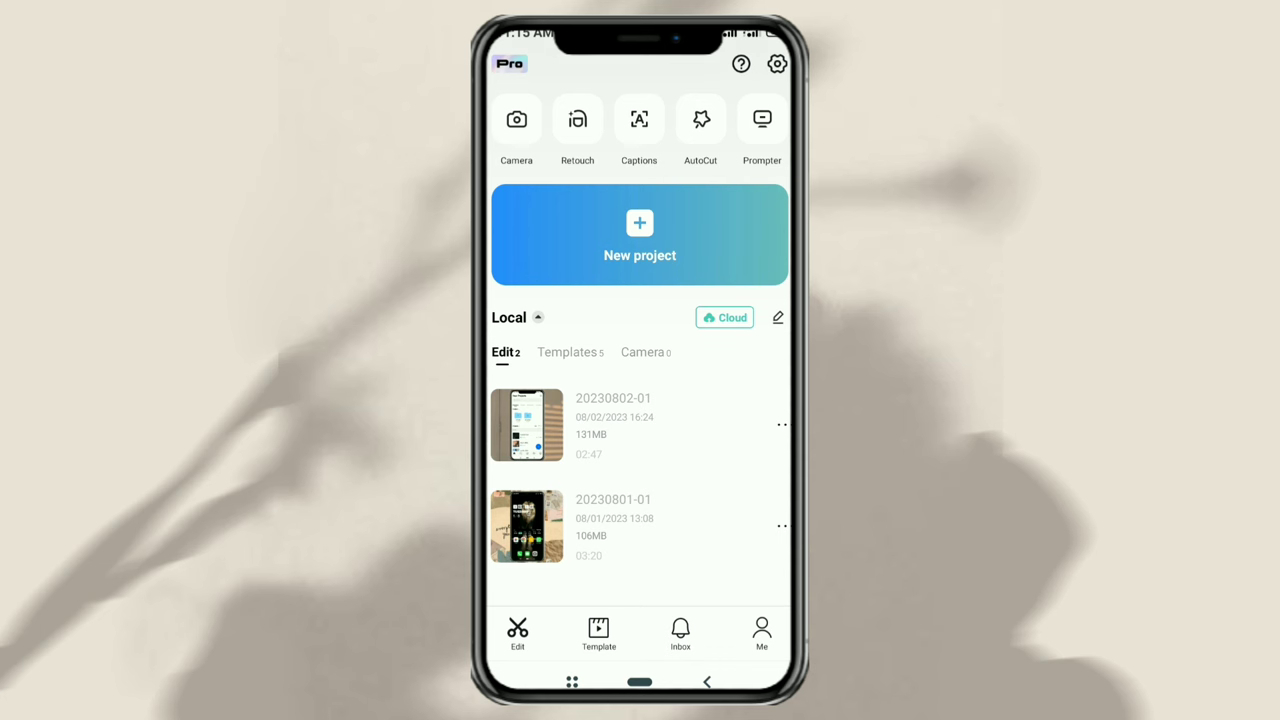
{"action": "left_click", "coordinate": [640, 235]}
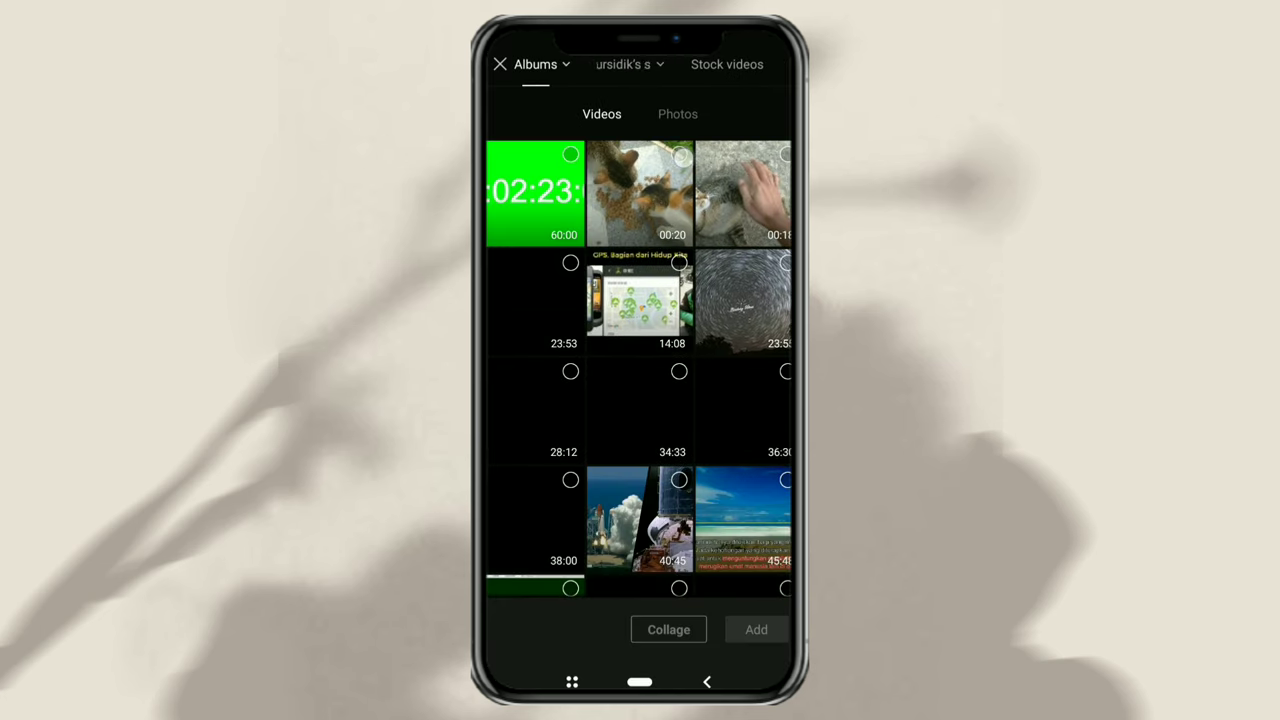
{"action": "left_click", "coordinate": [640, 192]}
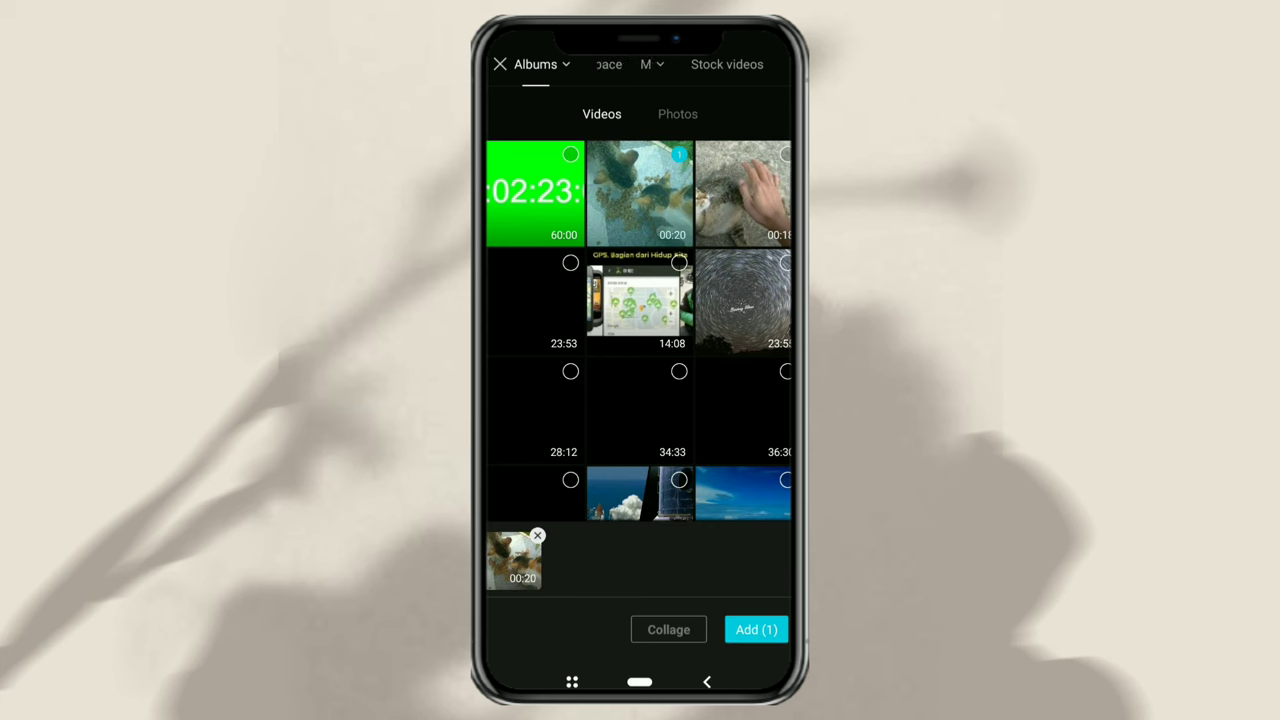
{"action": "left_click", "coordinate": [756, 629]}
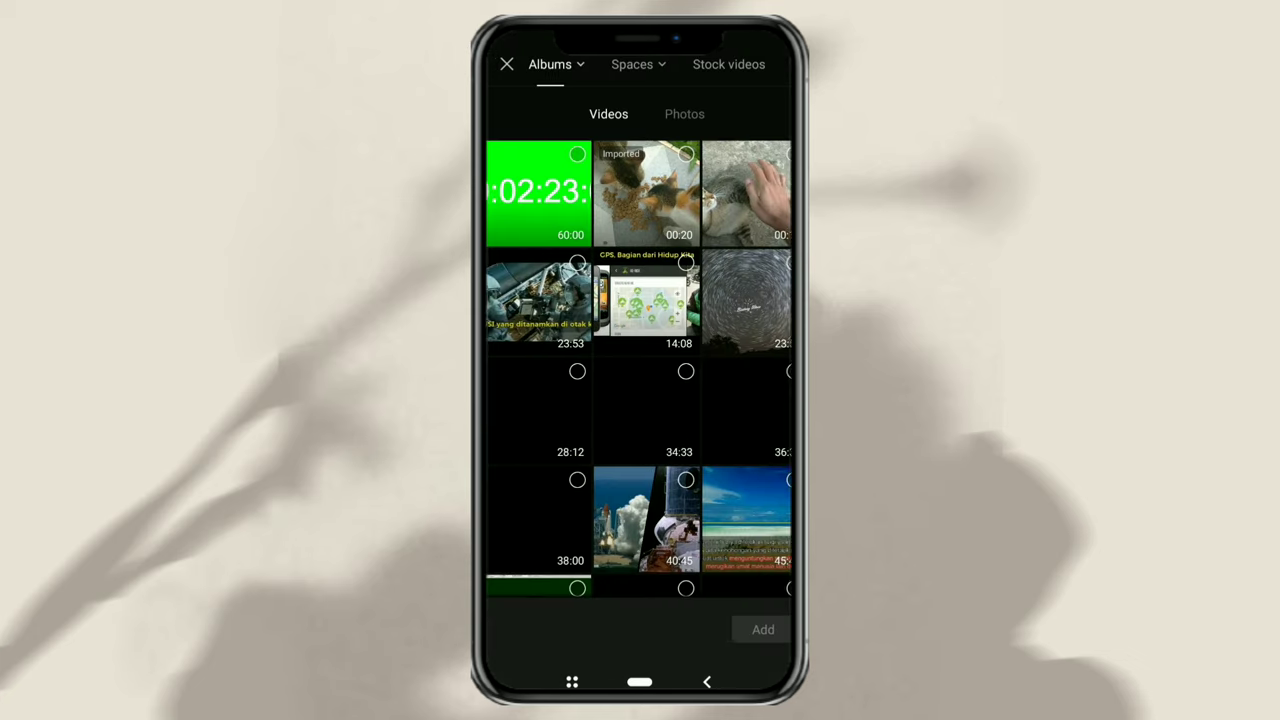
- Add the 60-second green-screen timecode video as an overlay above the cat clip
{"action": "left_click", "coordinate": [535, 193]}
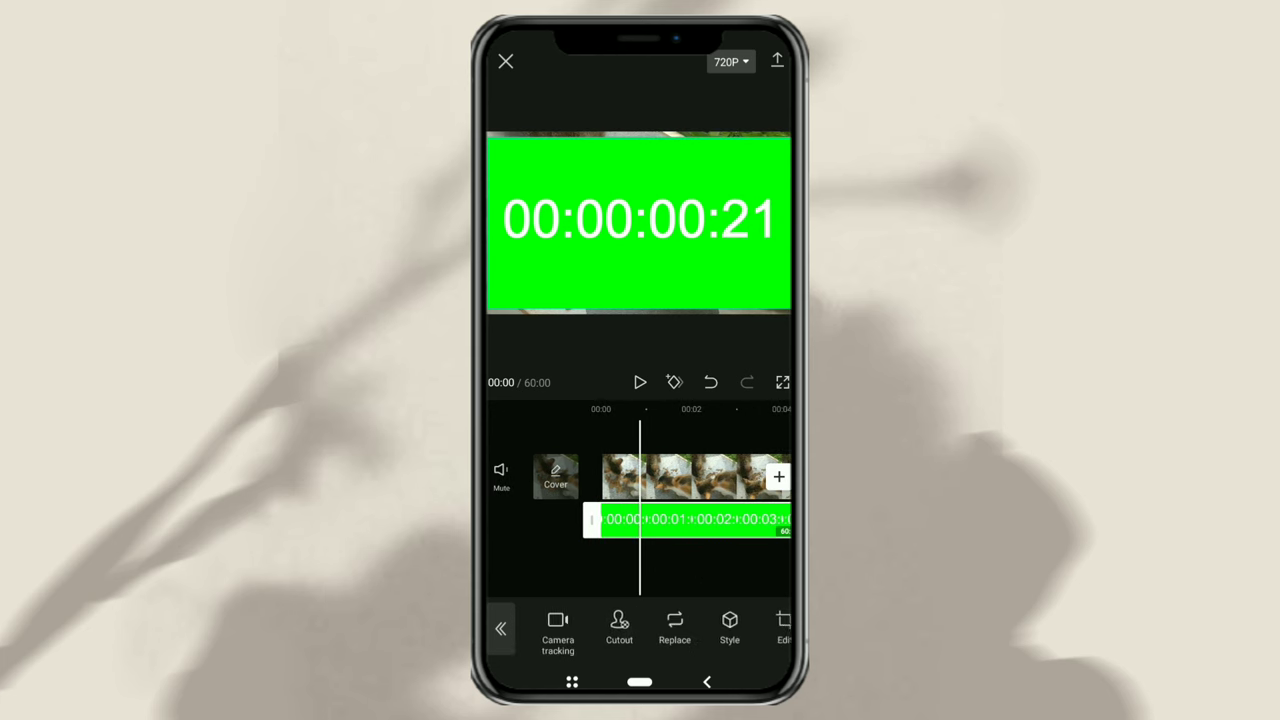
- Chroma-key the overlay's green background with intensity 100 and shadow 40
{"action": "left_click", "coordinate": [619, 628]}
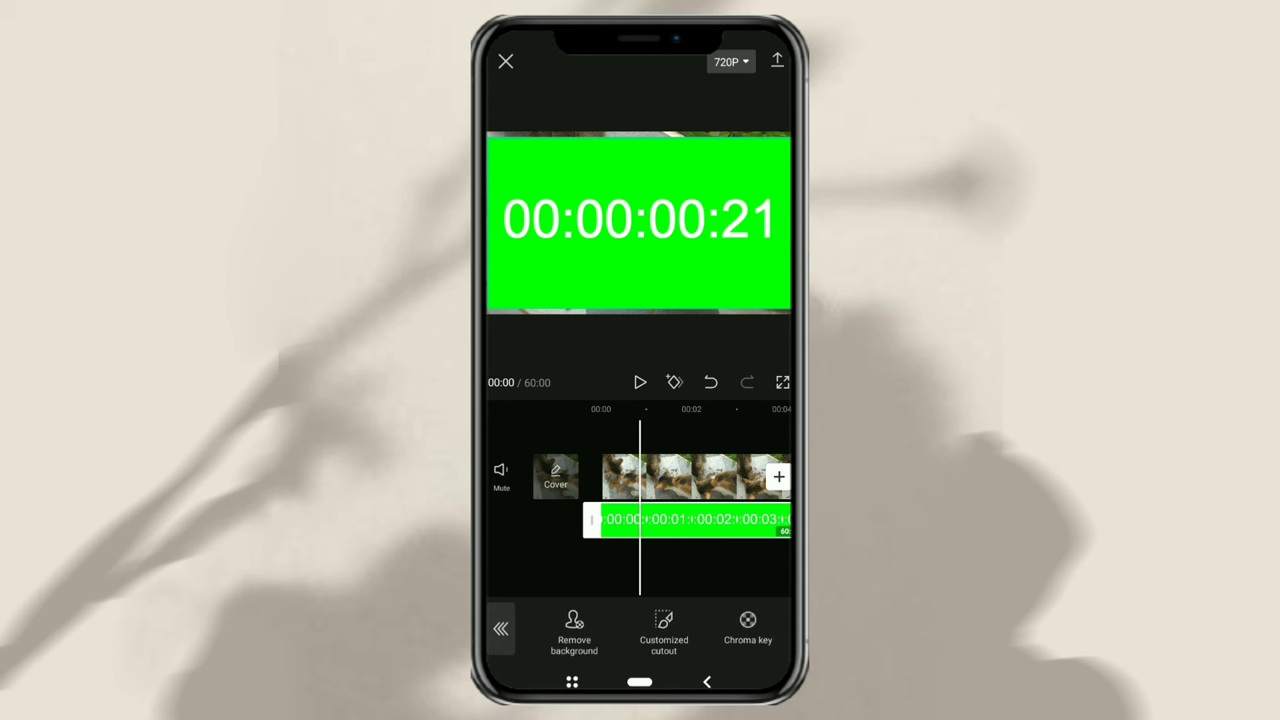
{"action": "left_click", "coordinate": [748, 625]}
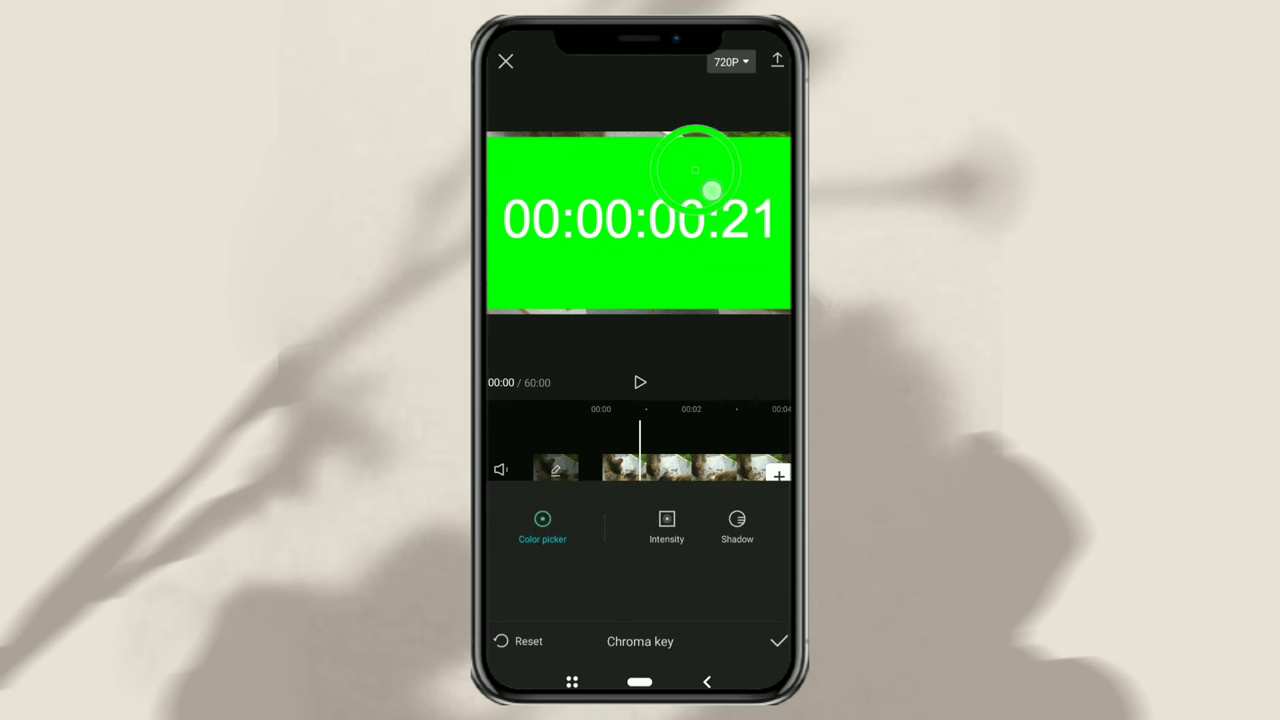
{"action": "left_click", "coordinate": [666, 525]}
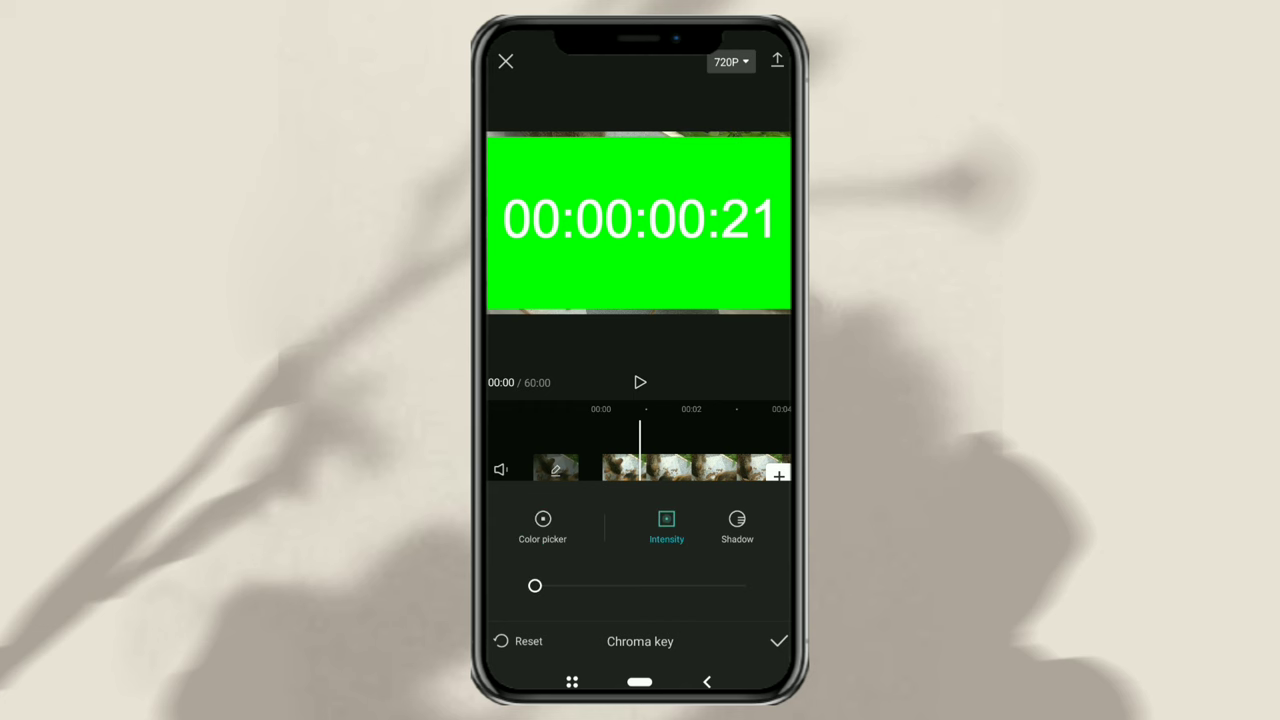
{"action": "left_click_drag", "start_coordinate": [535, 586], "coordinate": [745, 586]}
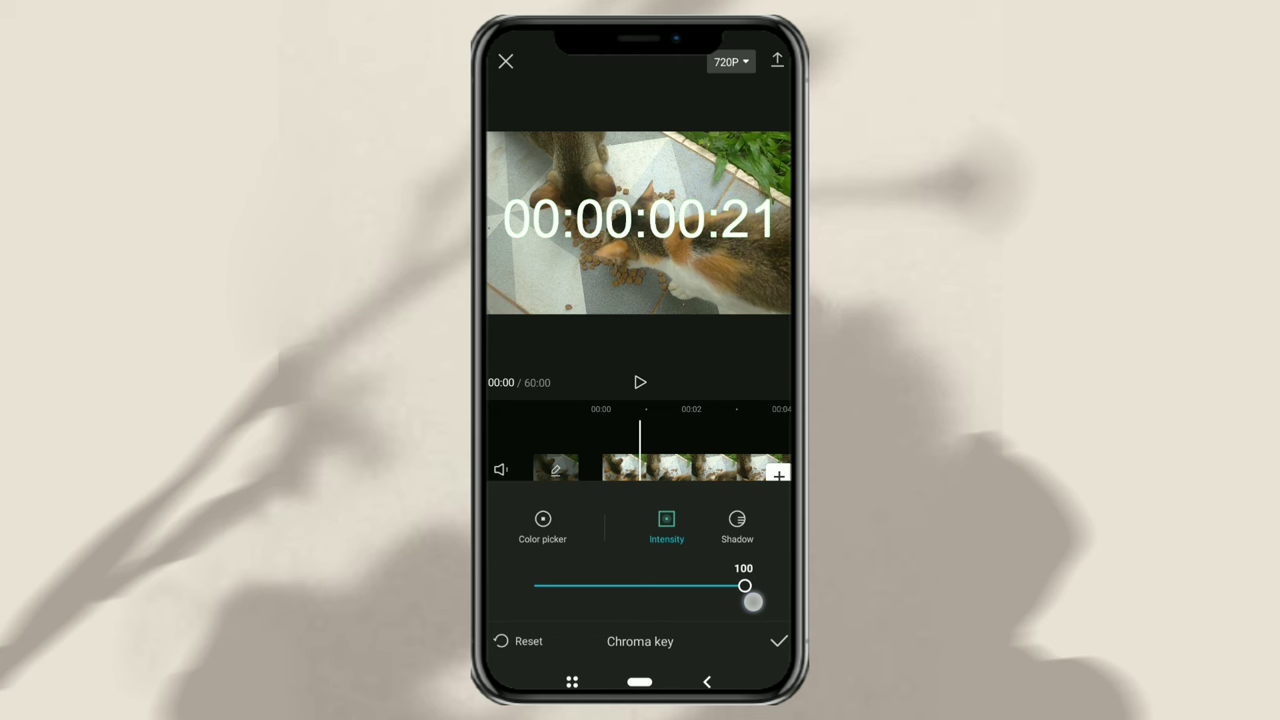
{"action": "left_click", "coordinate": [737, 527]}
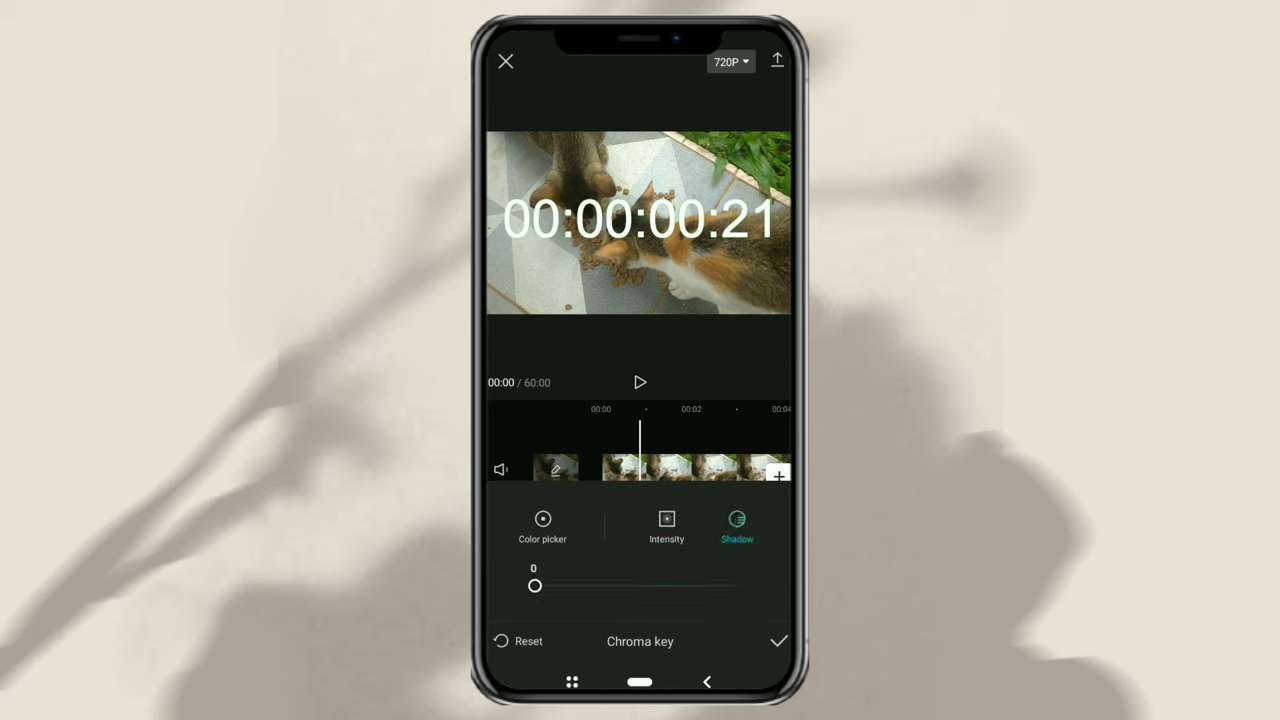
{"action": "left_click_drag", "start_coordinate": [534, 586], "coordinate": [692, 586]}
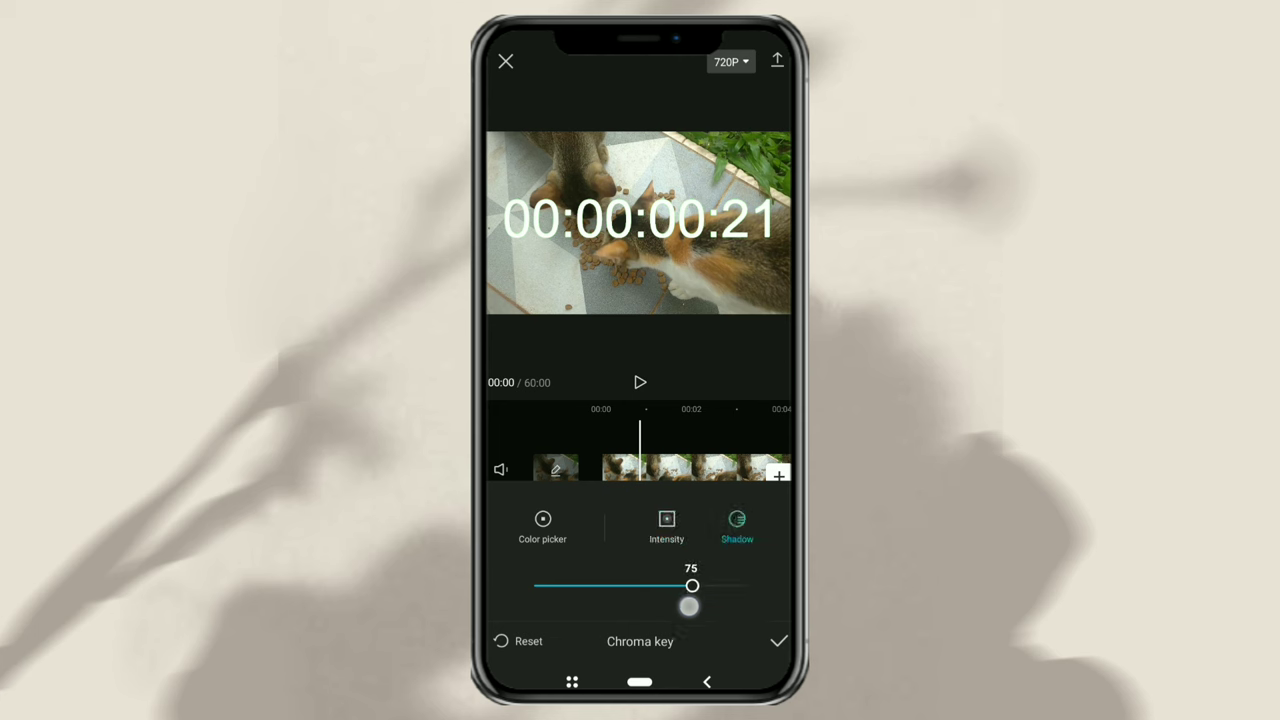
{"action": "left_click_drag", "start_coordinate": [692, 586], "coordinate": [667, 586]}
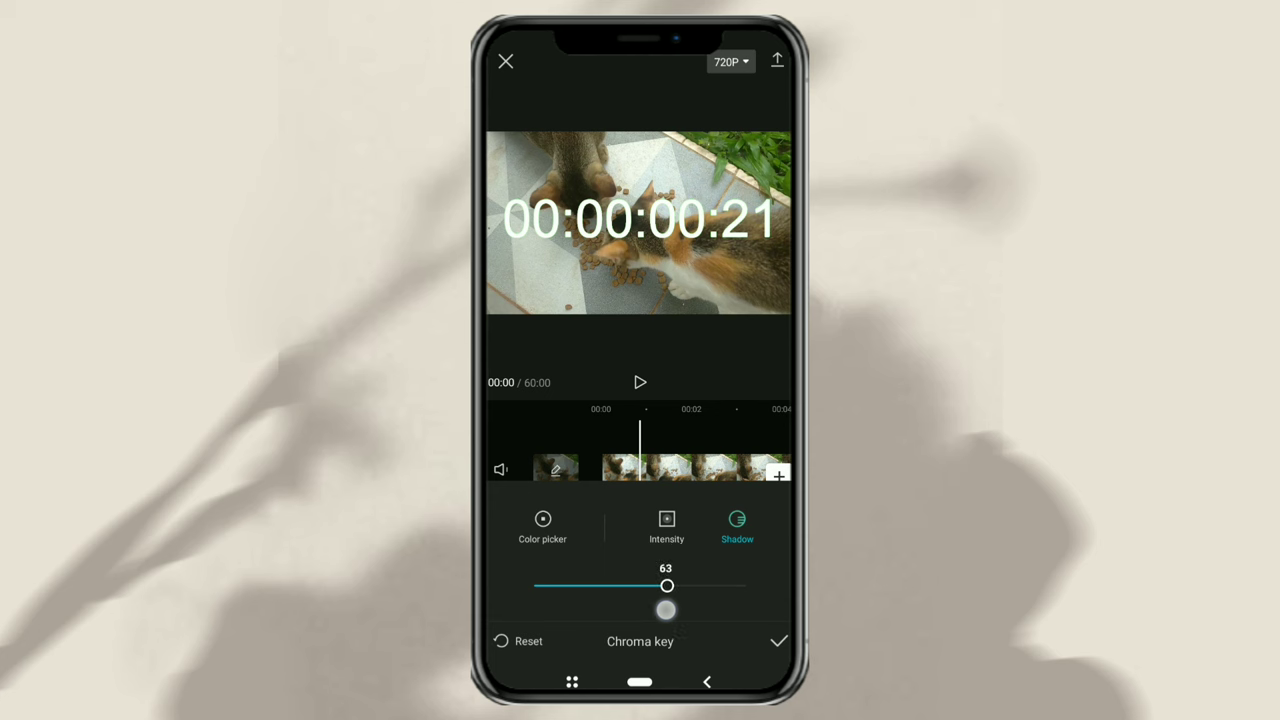
{"action": "left_click_drag", "start_coordinate": [666, 586], "coordinate": [618, 586]}
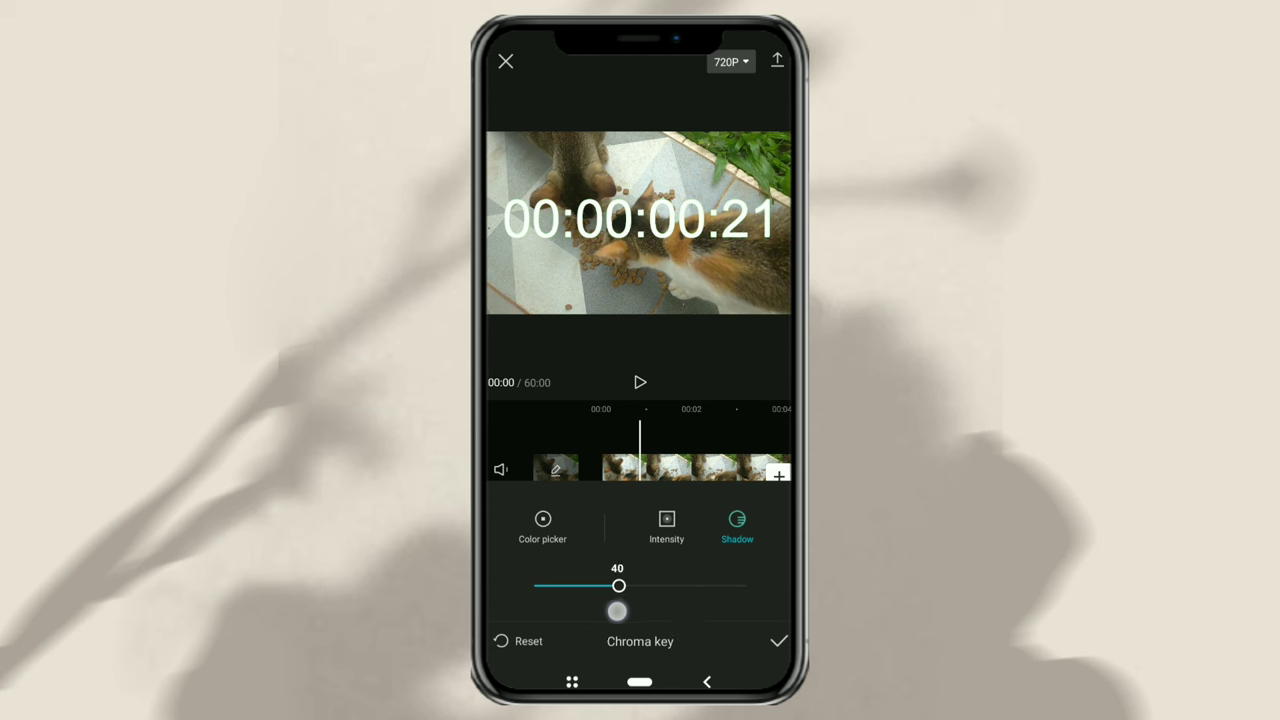
{"action": "left_click_drag", "start_coordinate": [619, 586], "coordinate": [641, 586]}
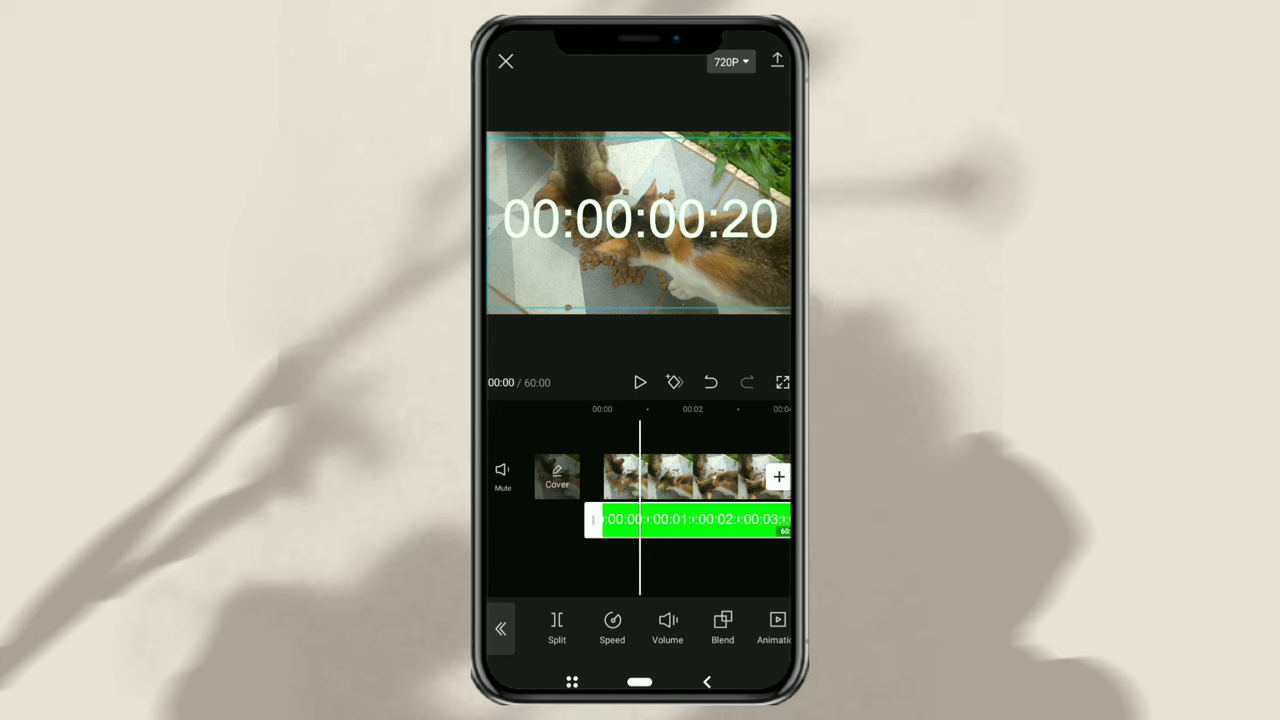
- Apply Overlay blending at 100 opacity and shrink the timecode to a small label
{"action": "left_click", "coordinate": [722, 628]}
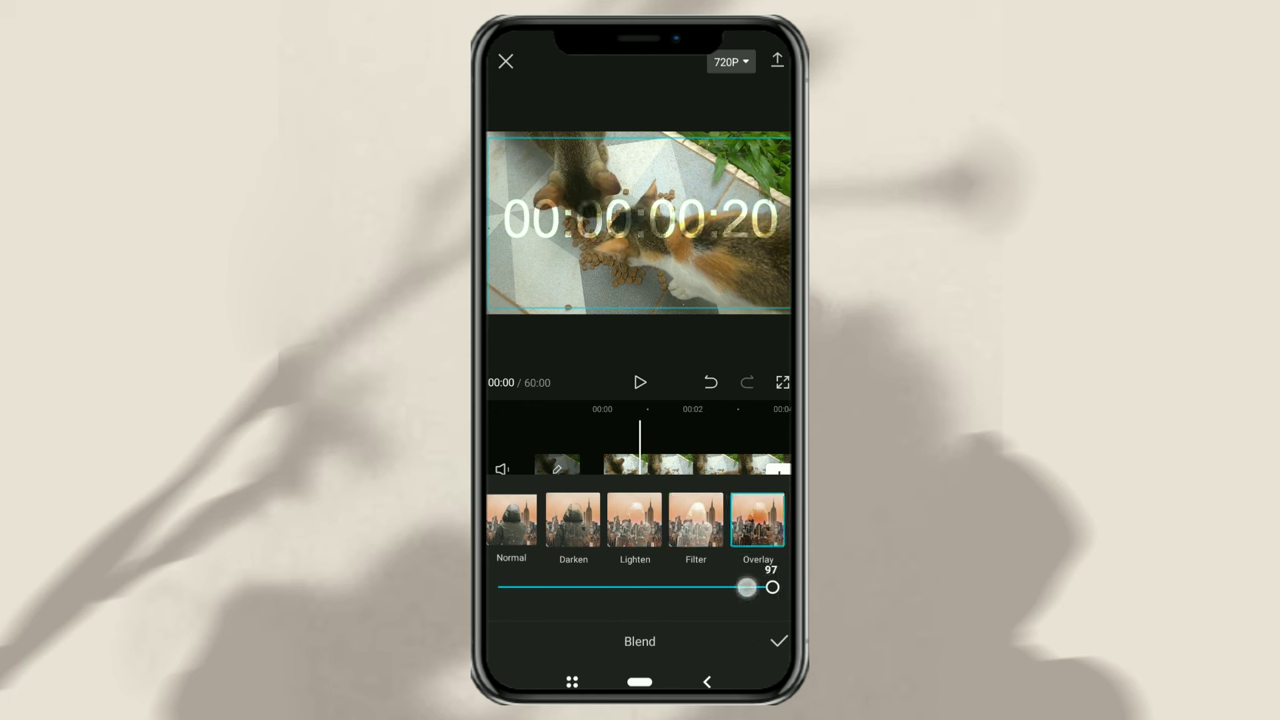
{"action": "left_click_drag", "start_coordinate": [772, 587], "coordinate": [755, 587]}
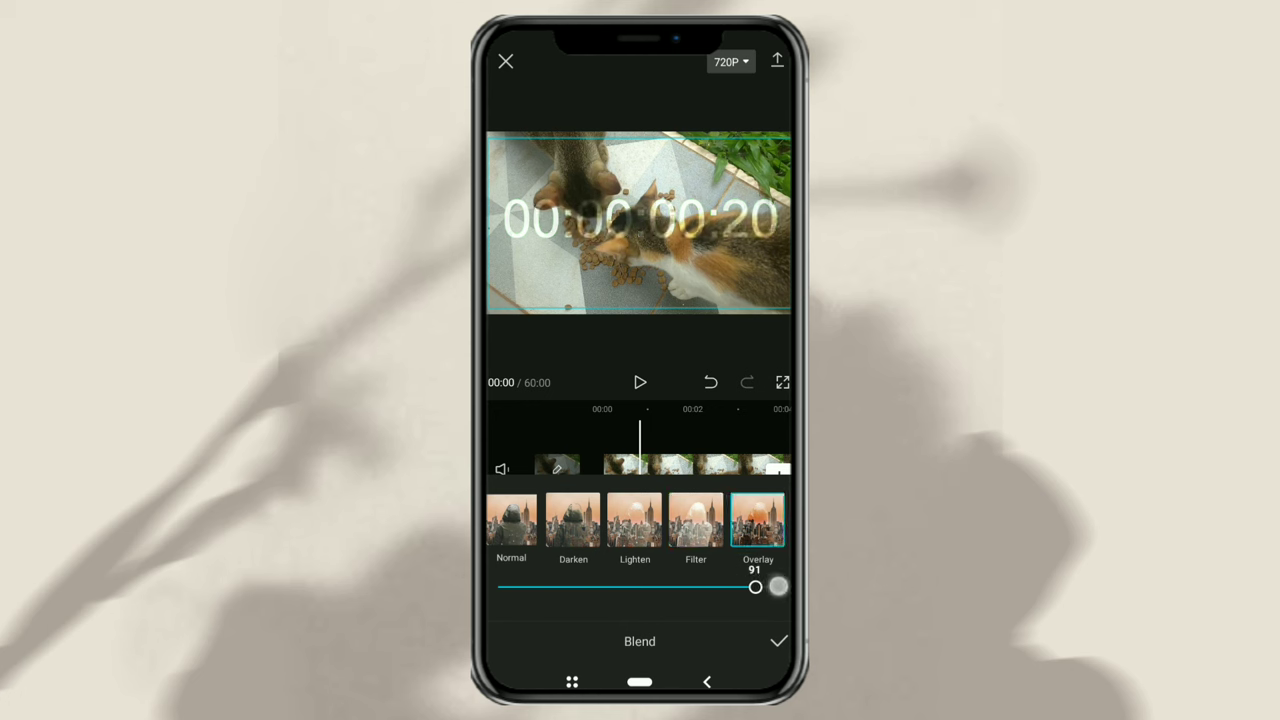
{"action": "left_click_drag", "start_coordinate": [755, 587], "coordinate": [781, 587]}
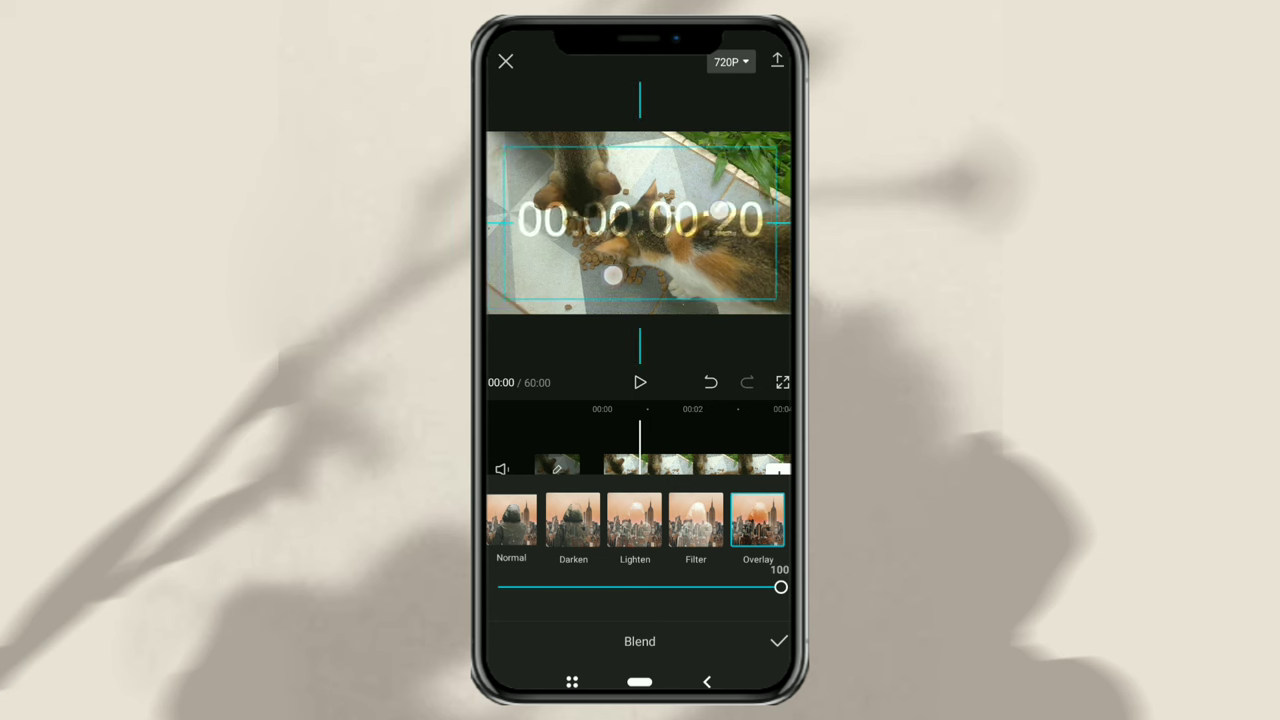
{"action": "left_click_drag", "start_coordinate": [613, 276], "coordinate": [655, 262]}
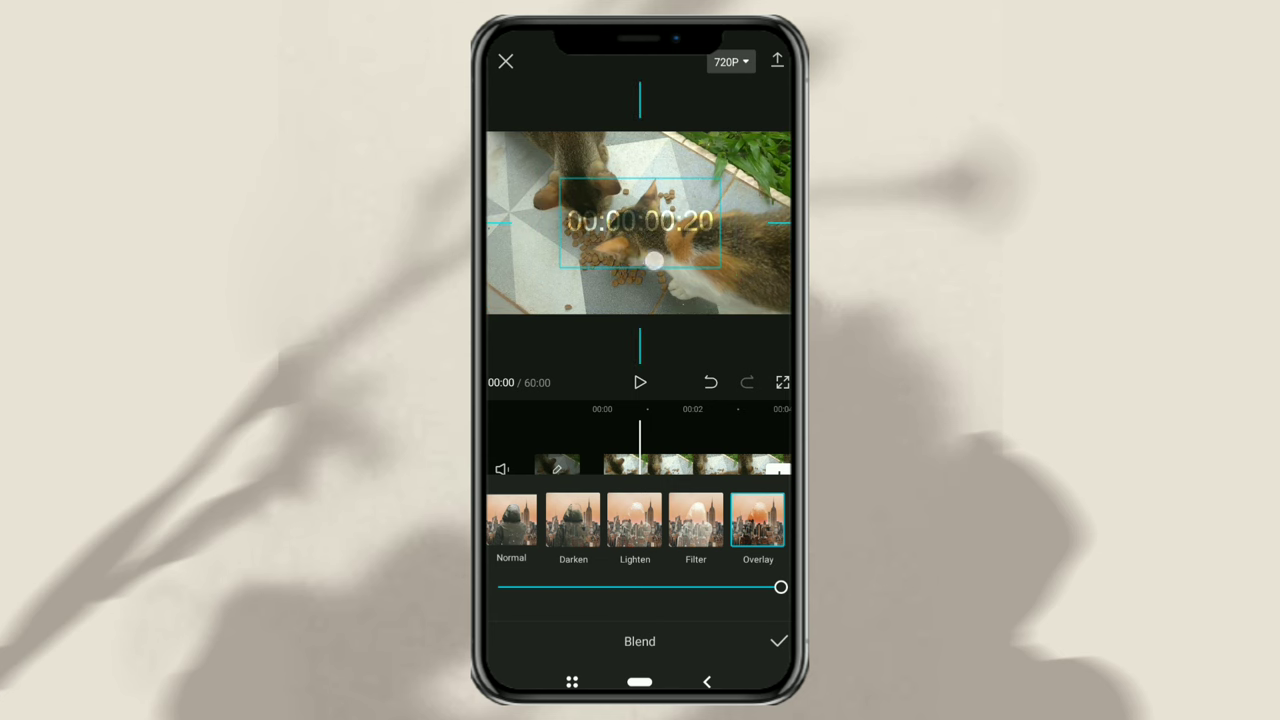
{"action": "left_click_drag", "start_coordinate": [640, 220], "coordinate": [640, 295]}
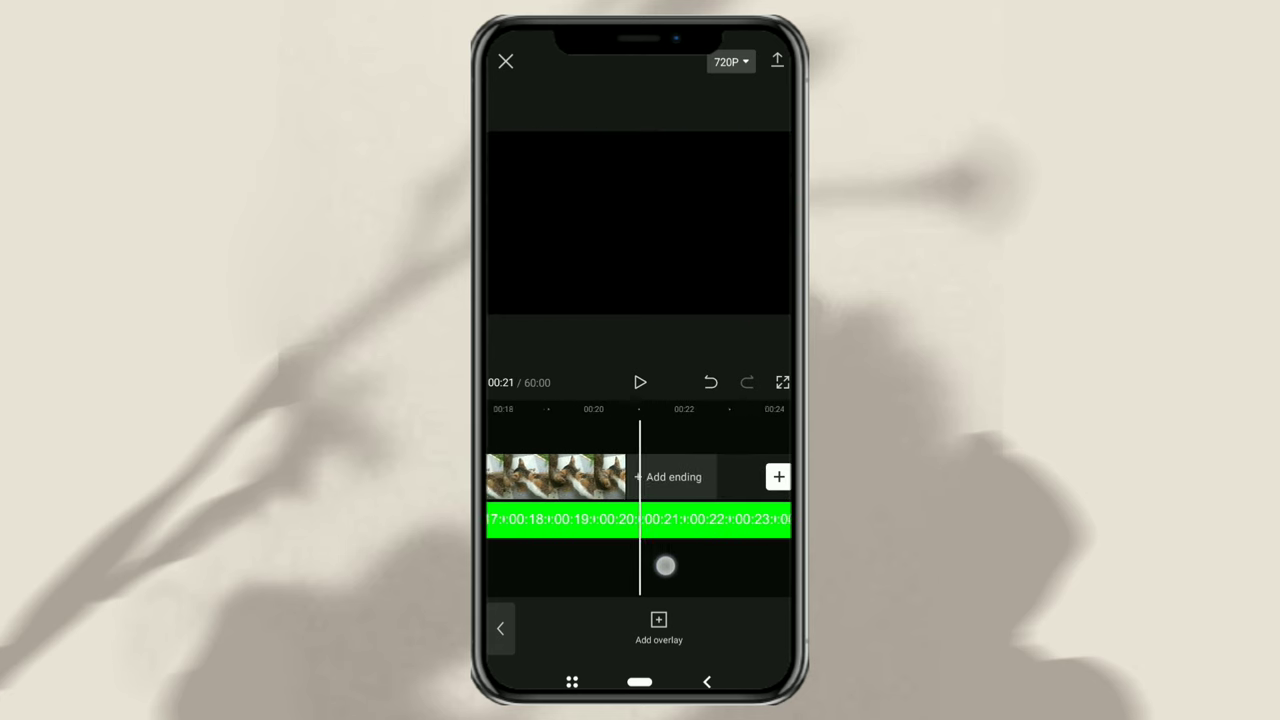
- Trim the timer overlay to end at 00:20 and play back from the start
{"action": "left_click", "coordinate": [555, 476]}
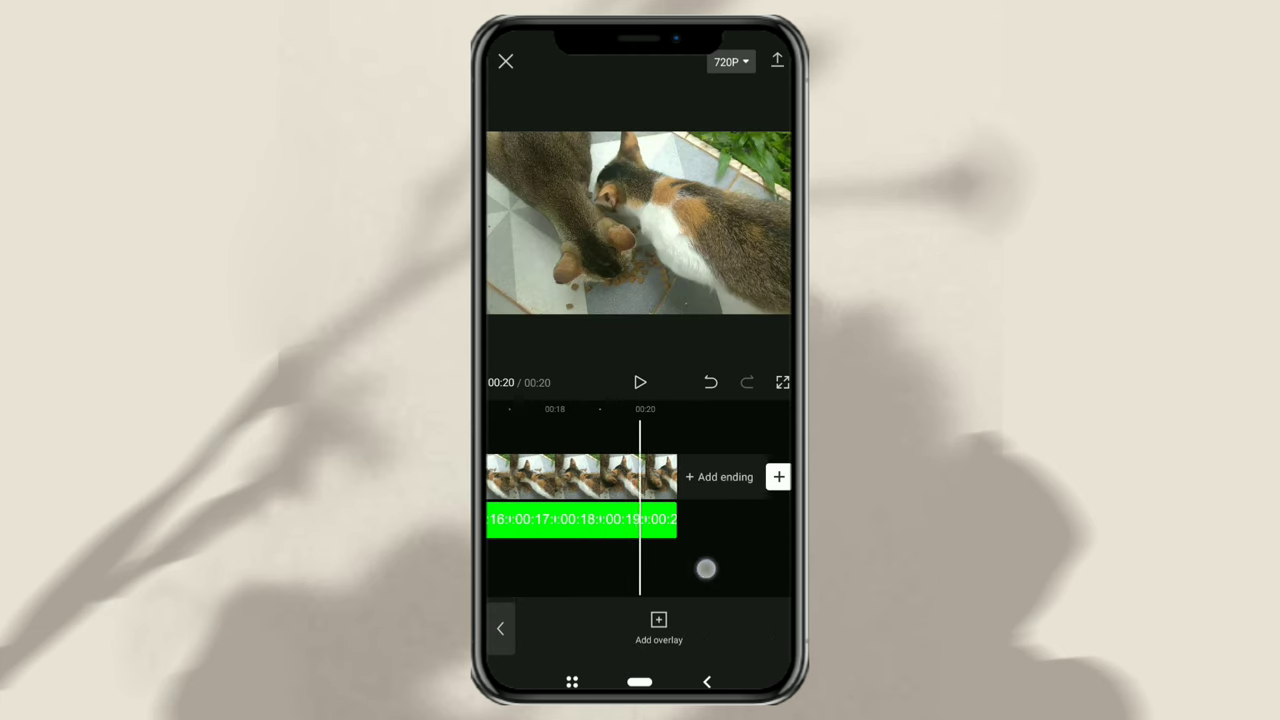
{"action": "left_click", "coordinate": [580, 519]}
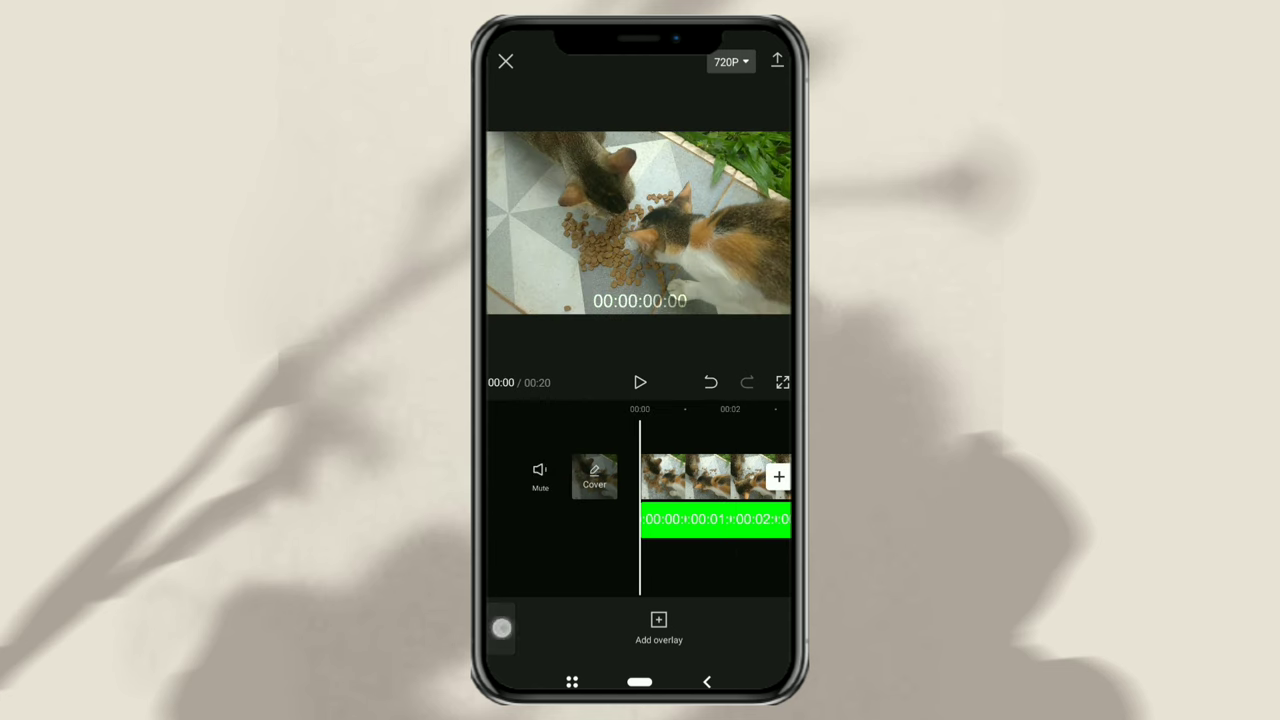
{"action": "left_click", "coordinate": [640, 382]}
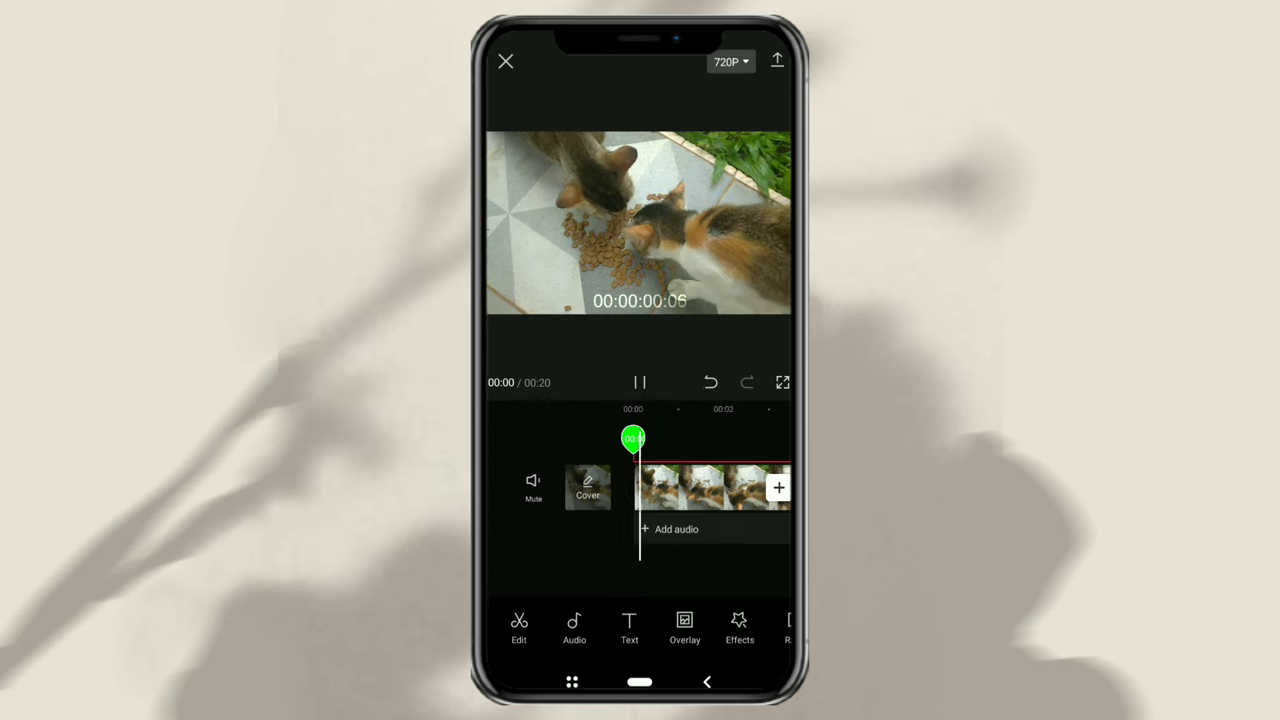